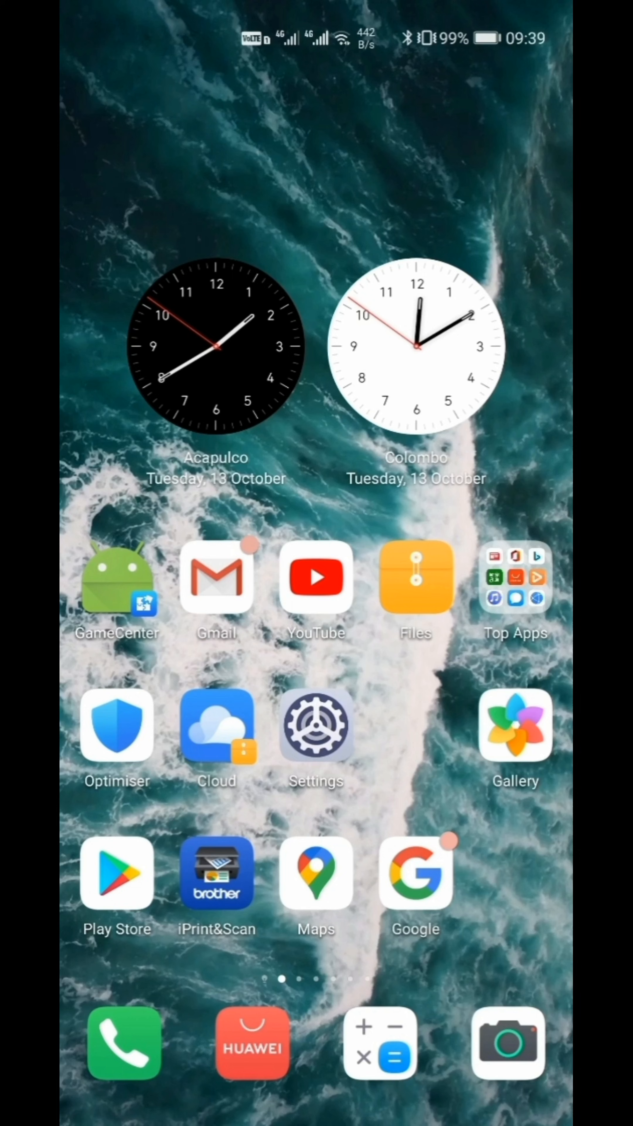
Check the phone model, EMUI 10.1.0 and Android version on the About phone page.
left_click(316, 727)
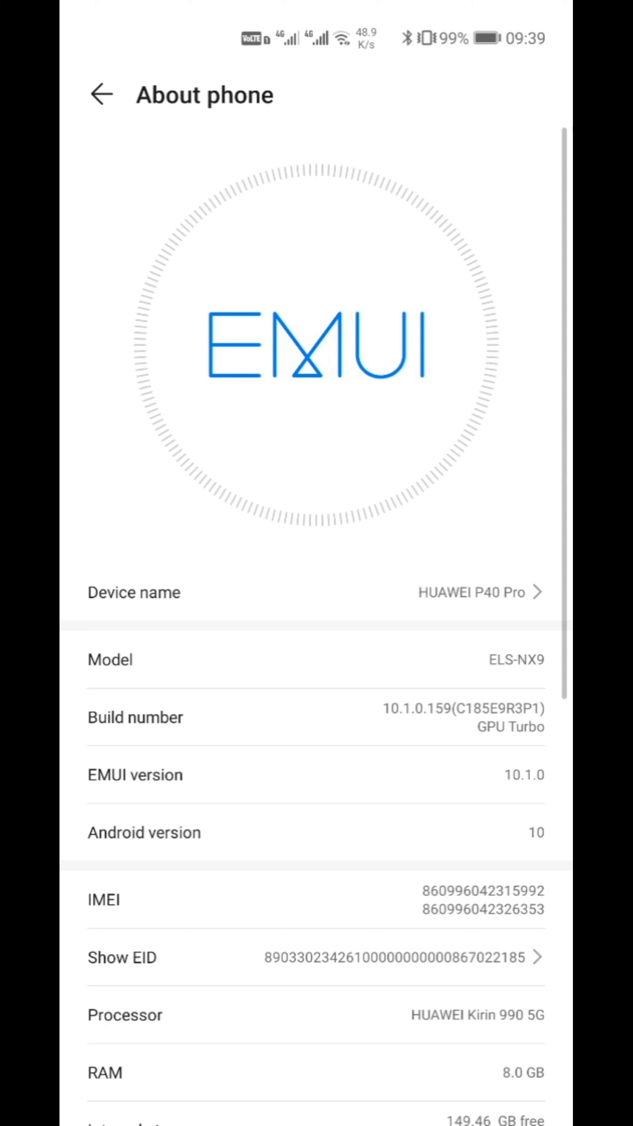
left_click(316, 775)
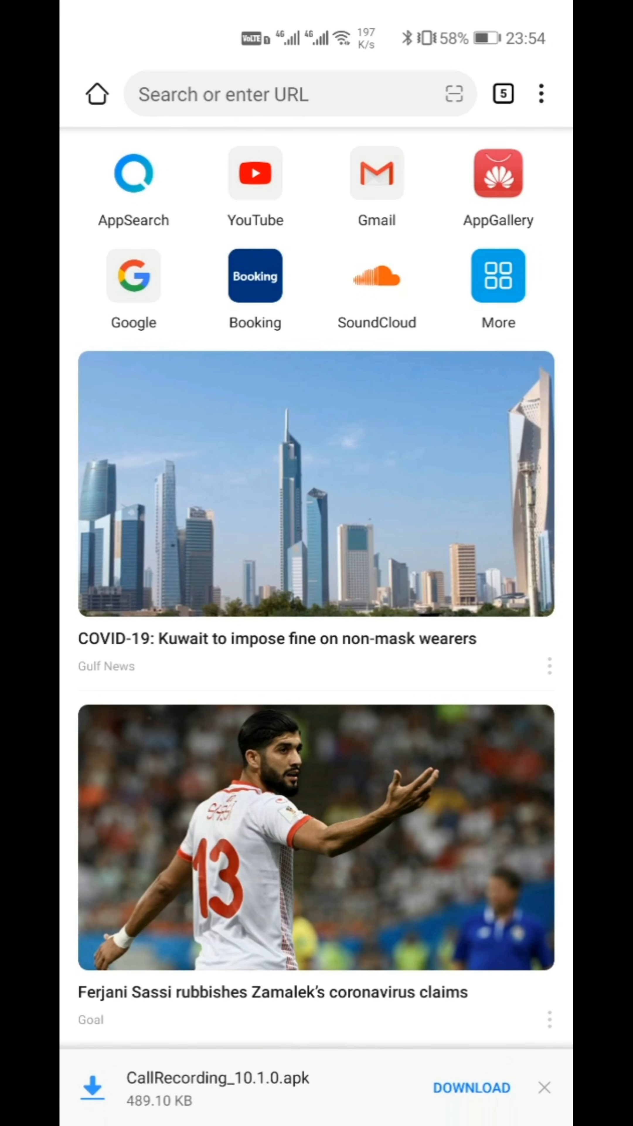
Install Call Recorder from the downloaded CallRecording_10.1.0.apk and finish the installer.
left_click(471, 1088)
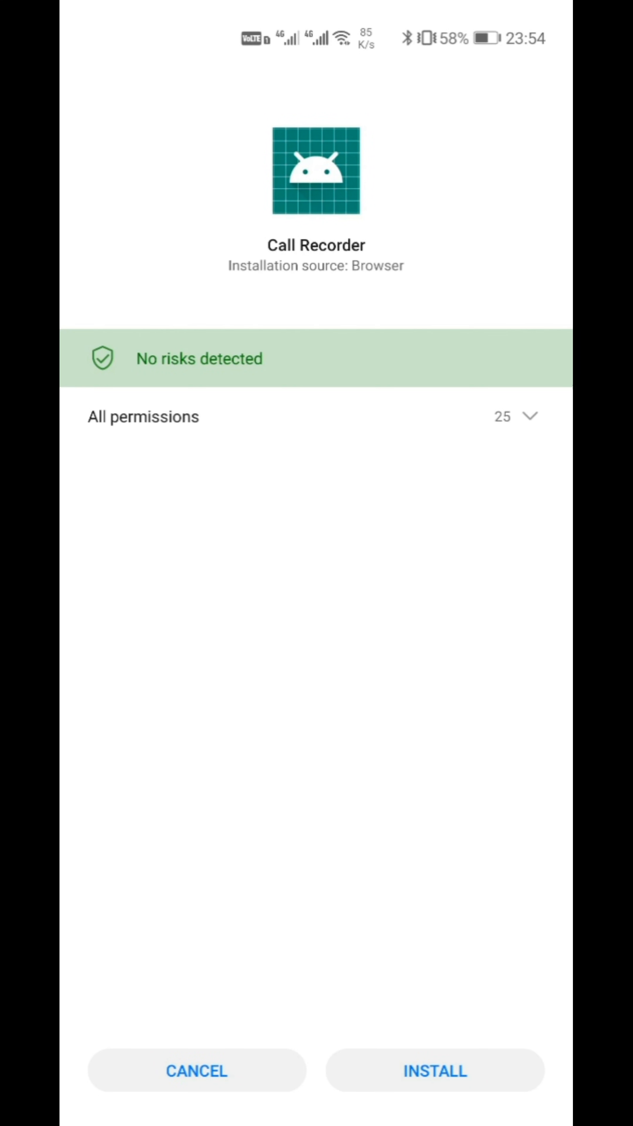
left_click(434, 1071)
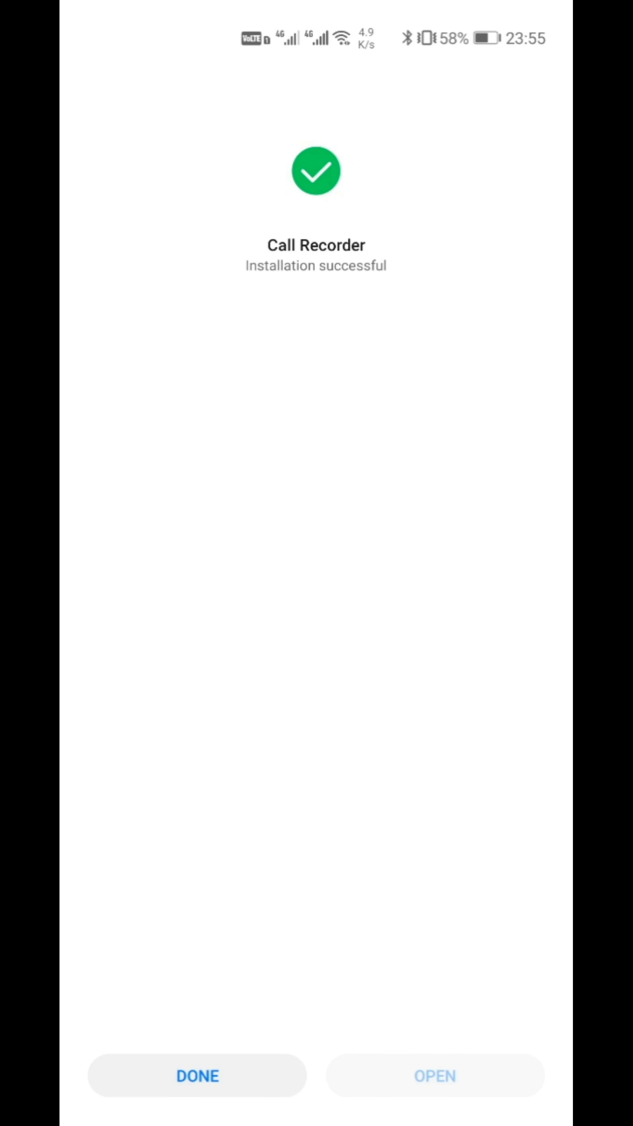
left_click(197, 1075)
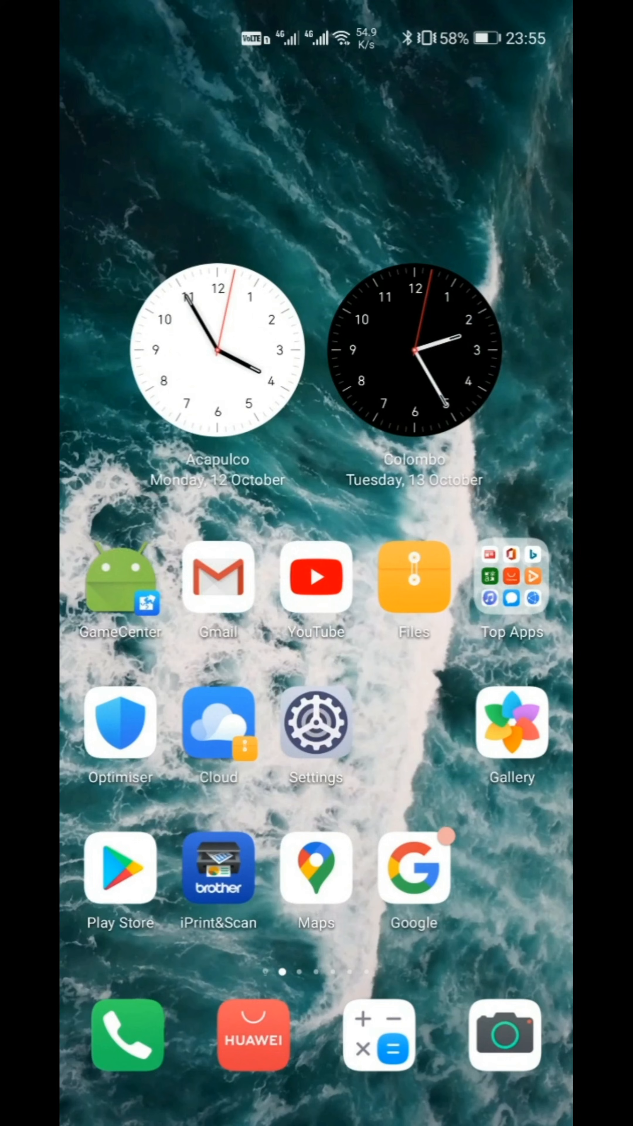
Place a test call to 123 with recording active, then hang up.
left_click(128, 1034)
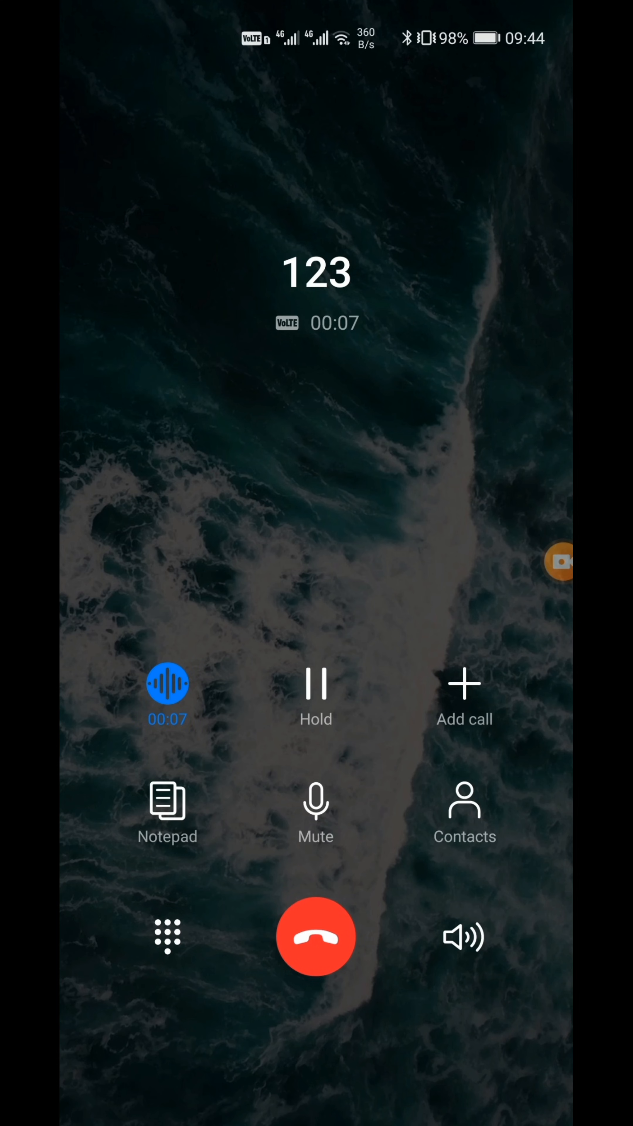
left_click(316, 936)
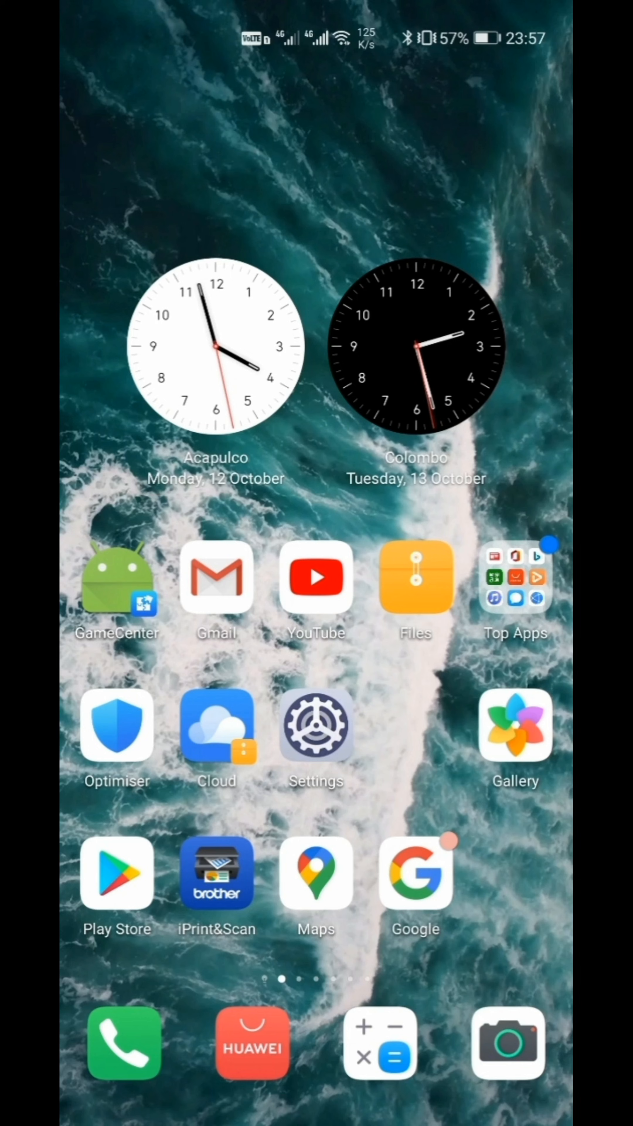
Browse Internal storage's folder list in Files to locate the call recordings.
left_click(415, 578)
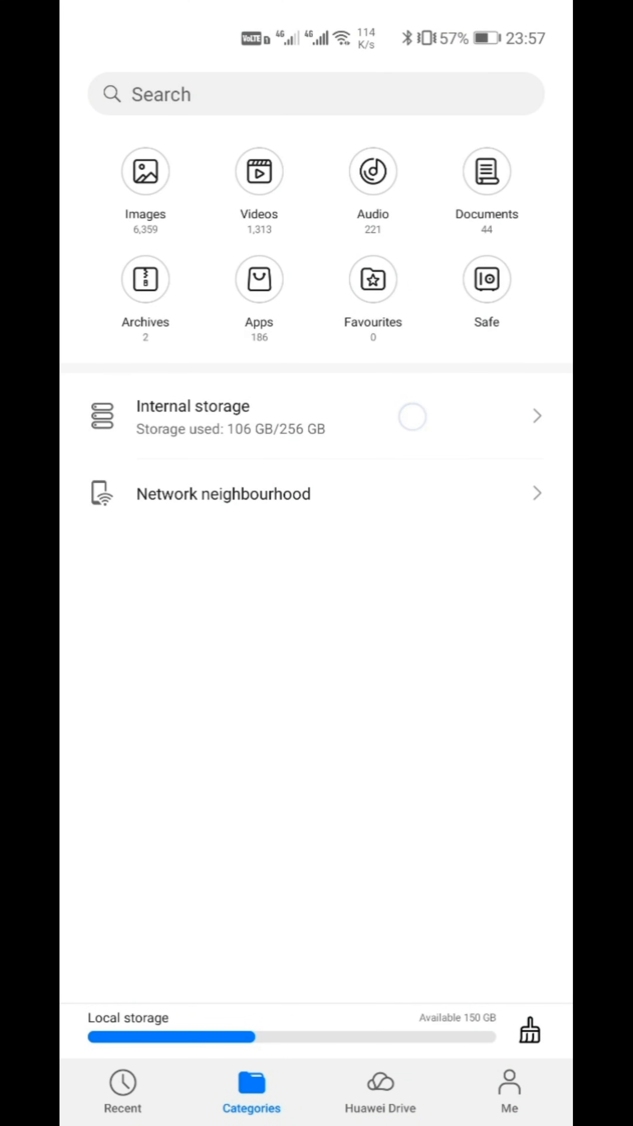
left_click(192, 417)
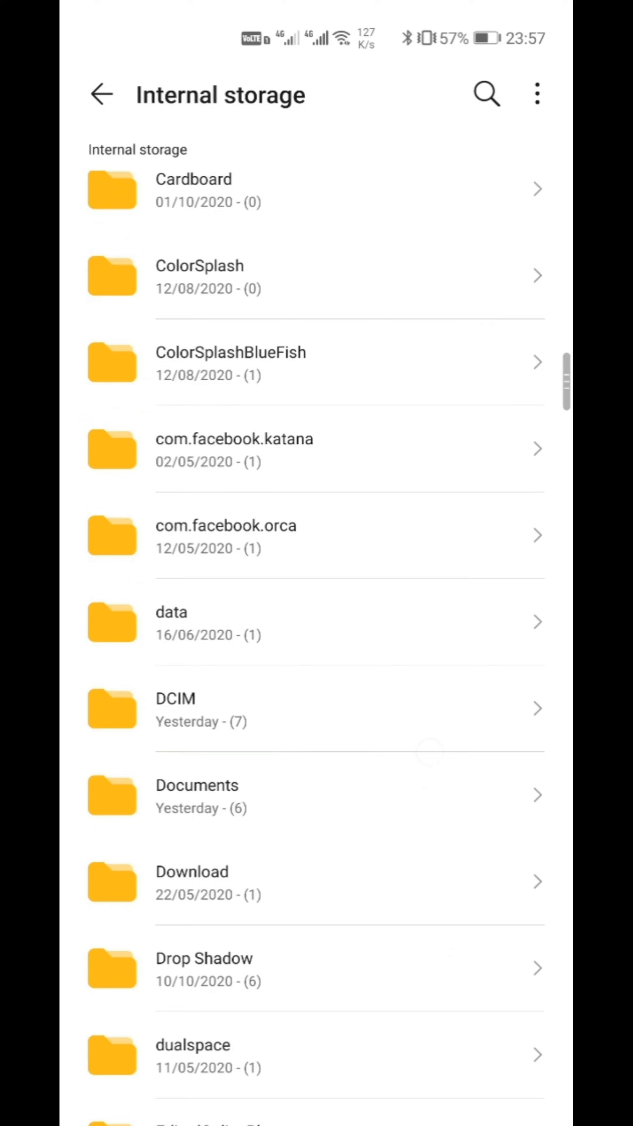
scroll("down", 3)
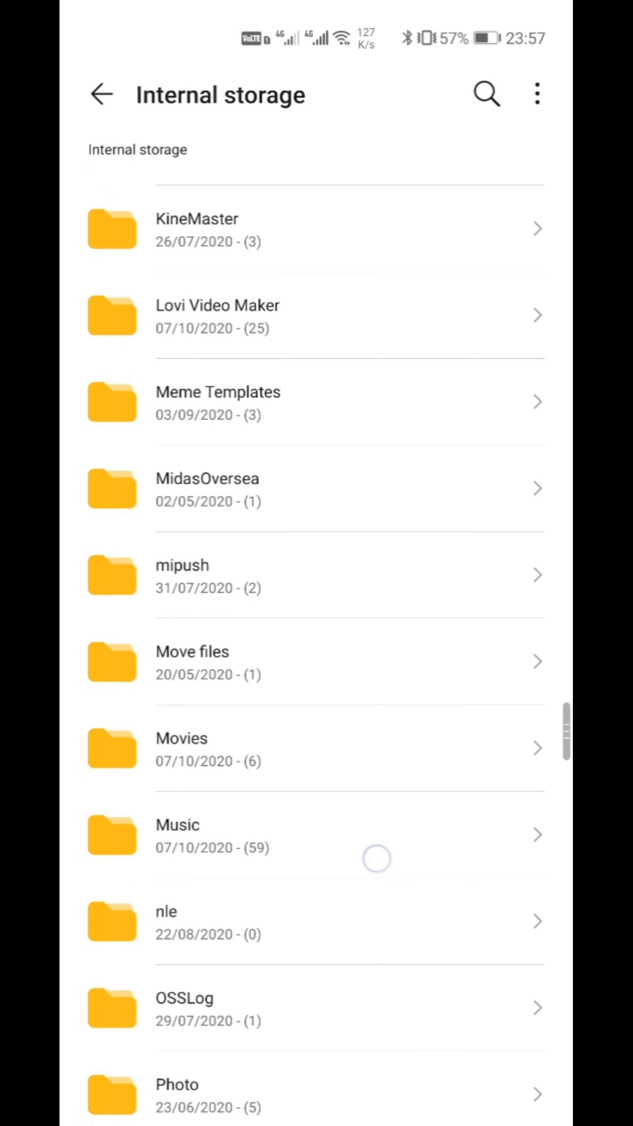
scroll("down", 3)
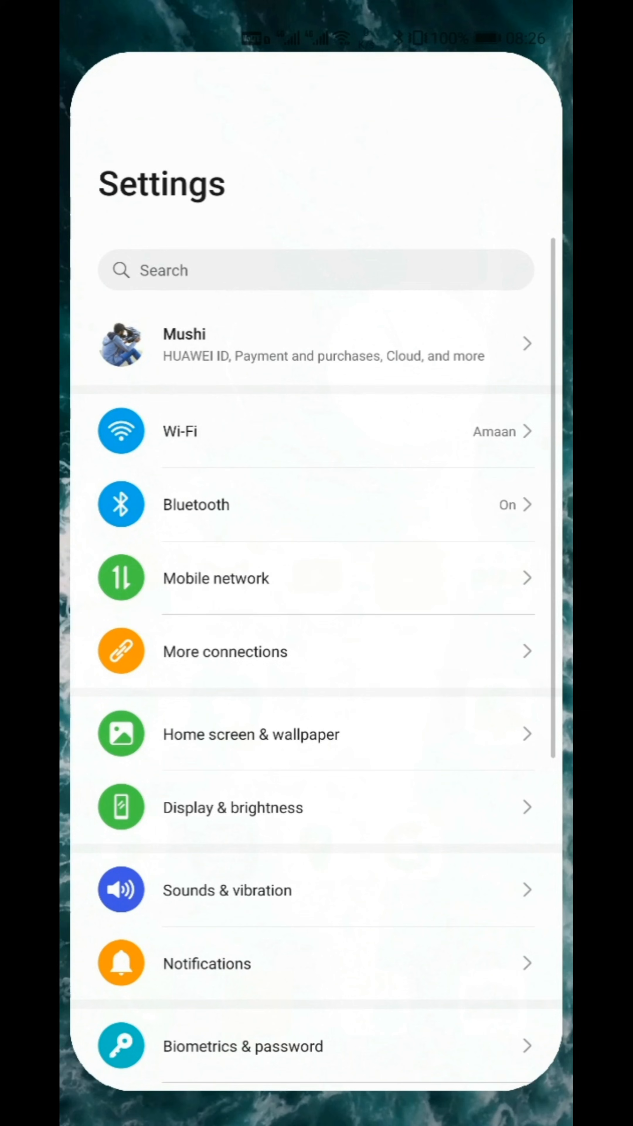
Search Settings for 'aut' to list automatic options such as Wi-Fi+ and Auto-align.
left_click(316, 269)
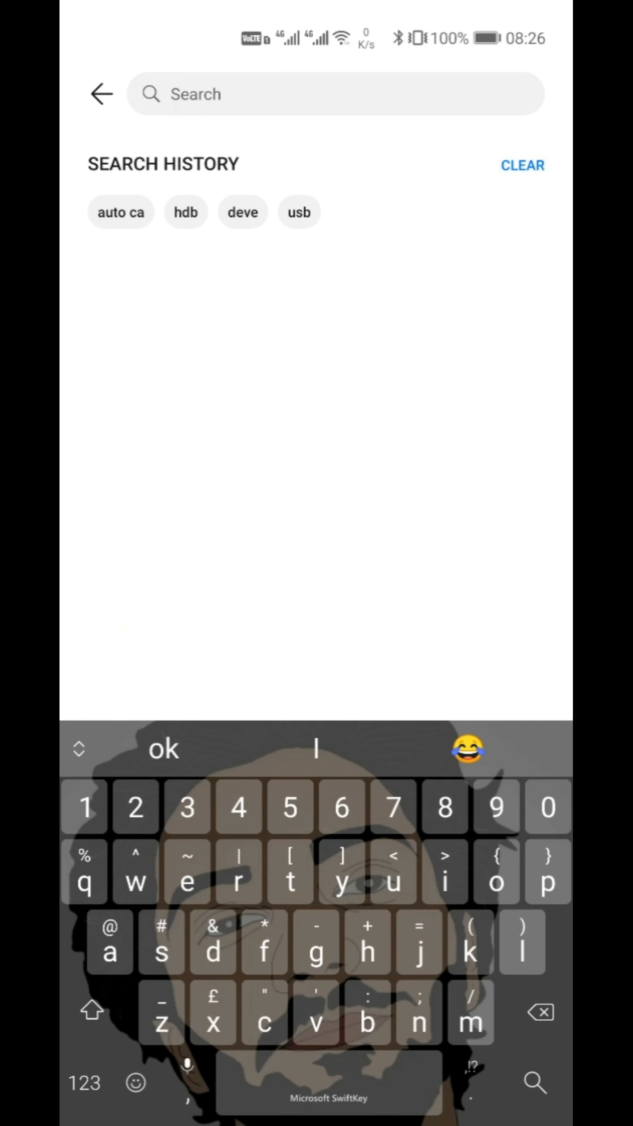
type("aut")
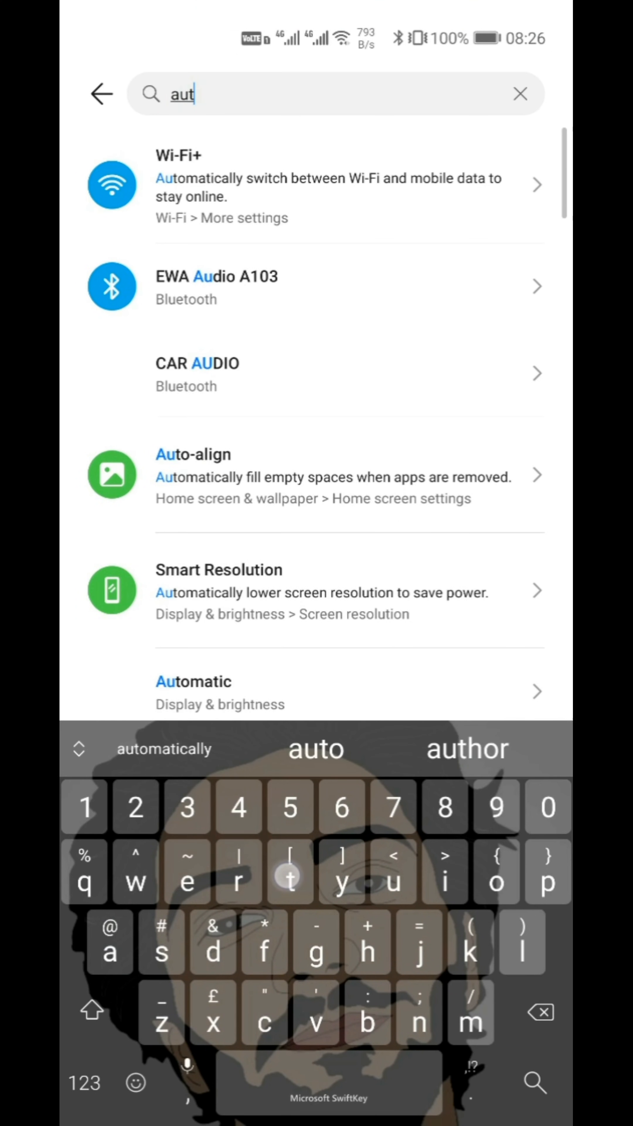